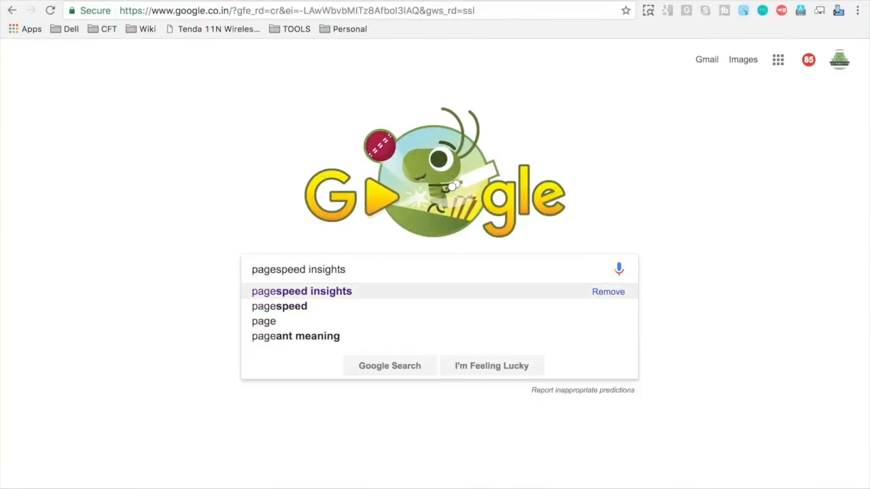
- Search Google for 'pagespeed insights' and open the PageSpeed Insights Google Developers page
left_click(390, 366)
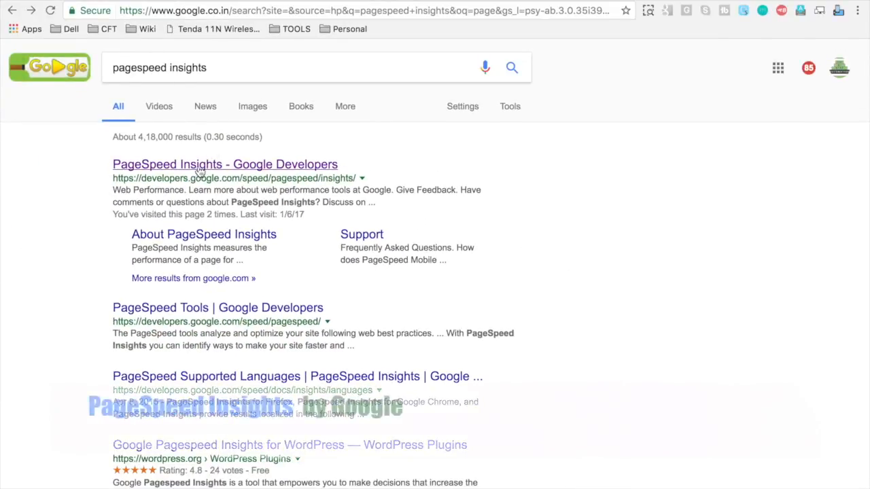
left_click(225, 164)
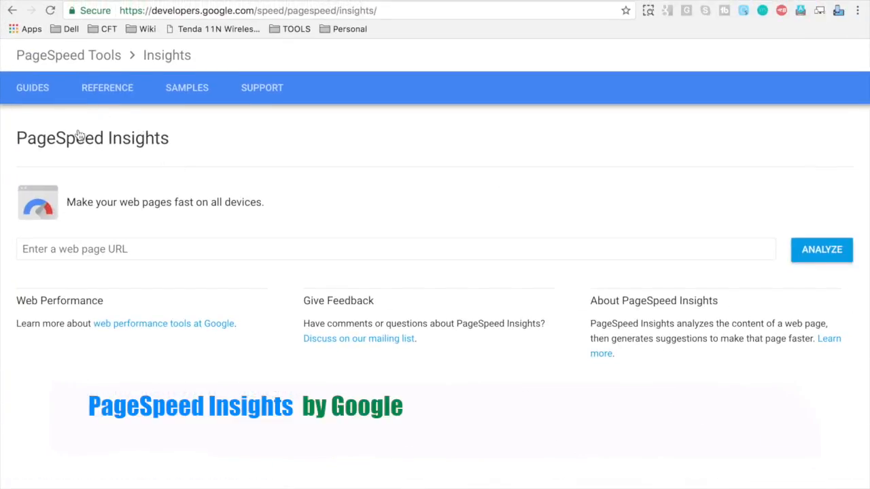
left_click(396, 249)
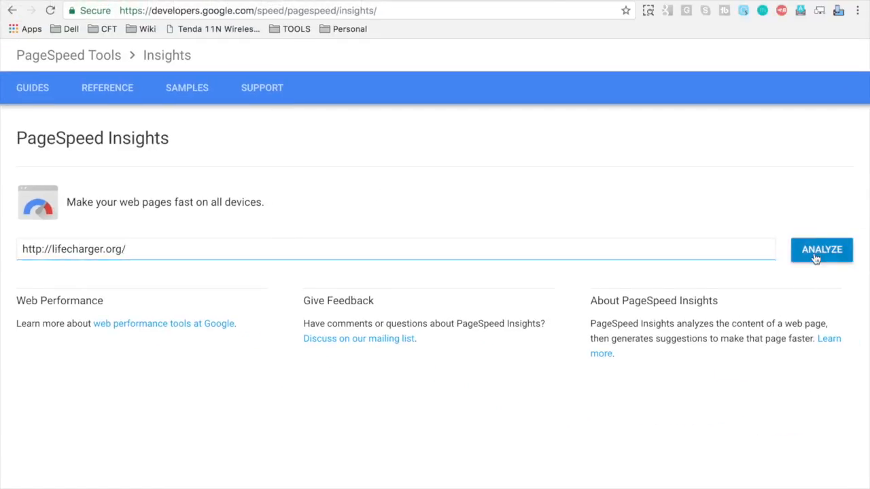
left_click(821, 249)
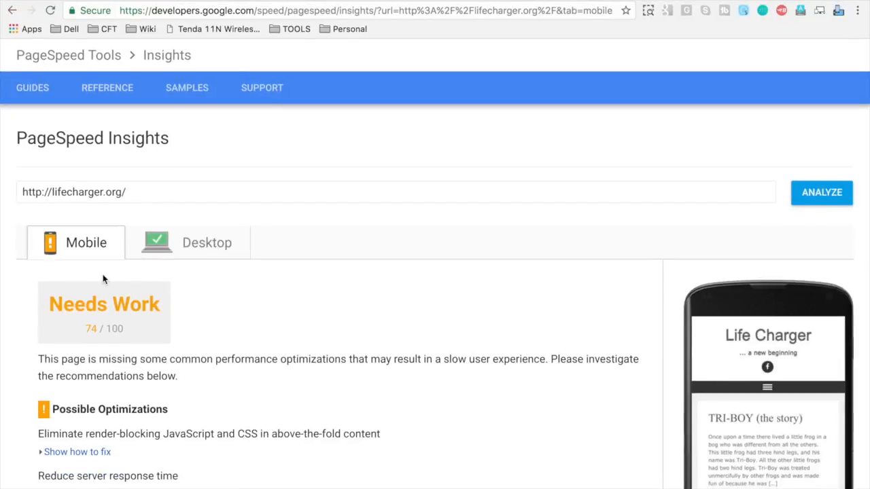
- Scroll the 74/100 mobile report down to the Possible Optimizations list
scroll("down", 3)
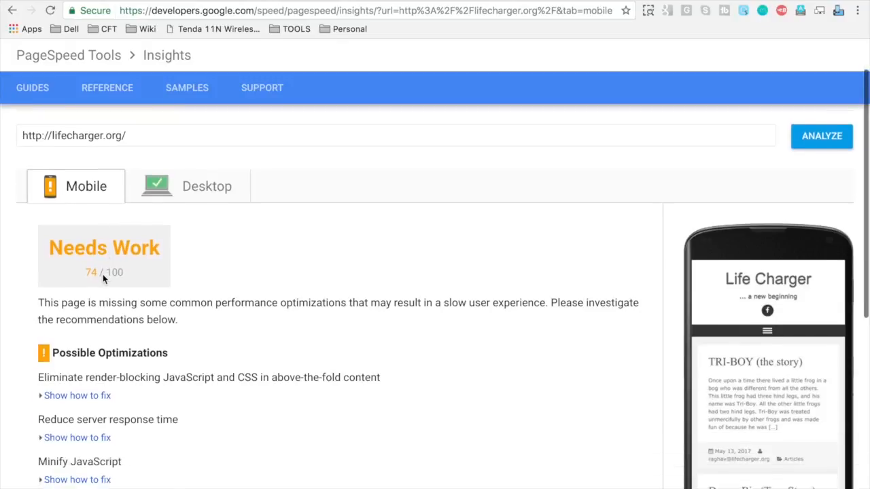
scroll("down", 3)
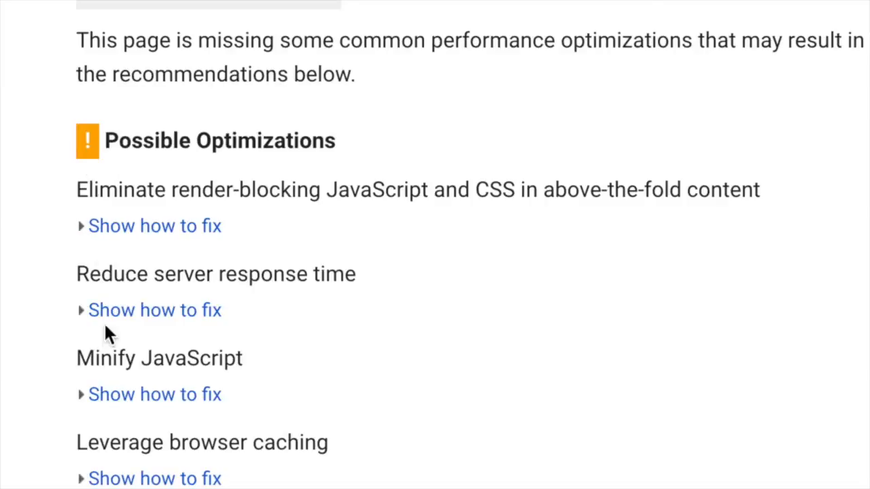
- Show fixes for server response time and expand the Optimizations Found details
scroll("down", 3)
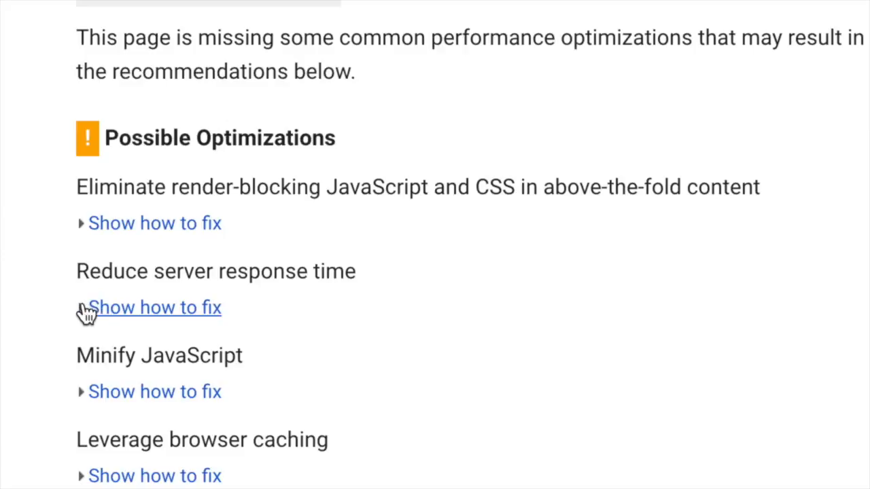
left_click(155, 307)
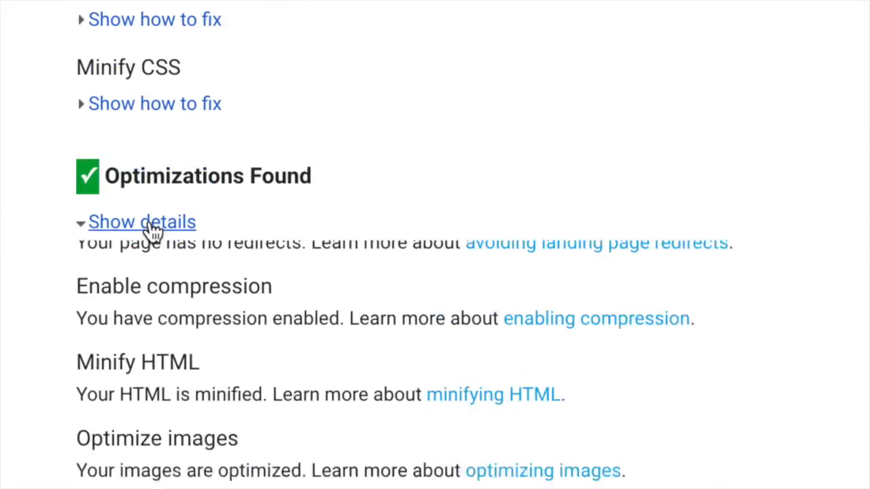
left_click(138, 222)
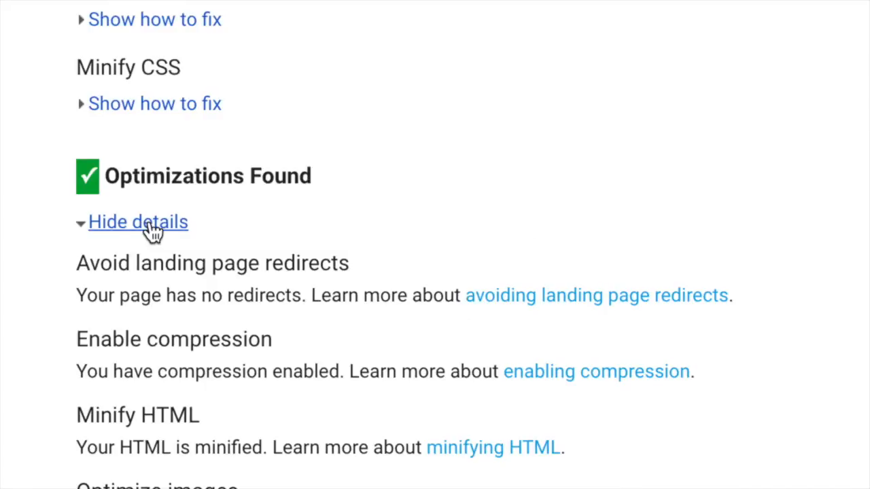
scroll("down", 3)
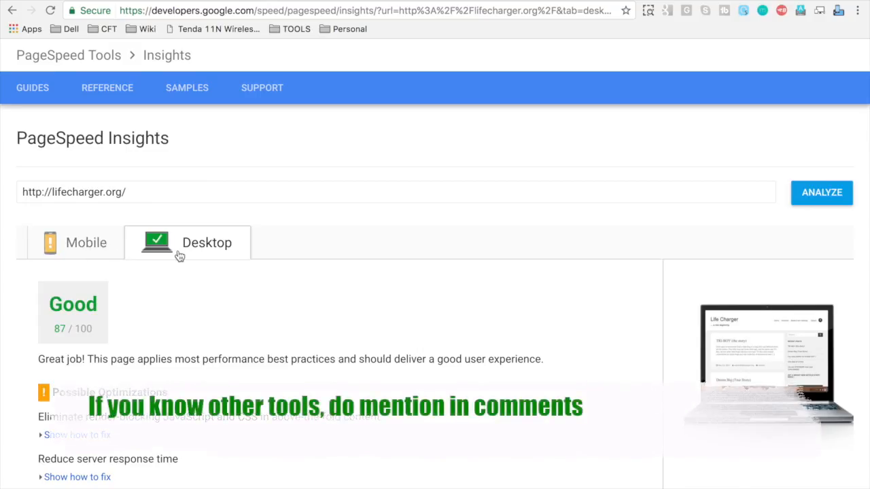
- Scroll through the desktop report rated Good at 87/100
scroll("down", 3)
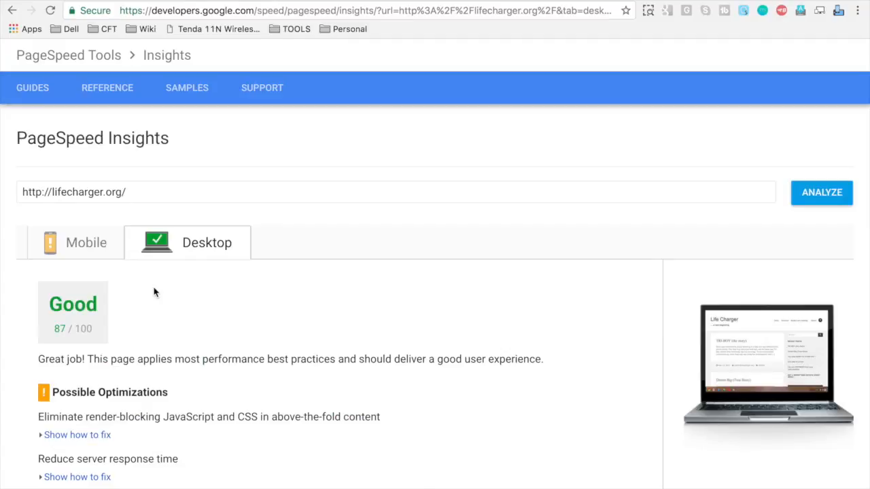
mouse_move(147, 38)
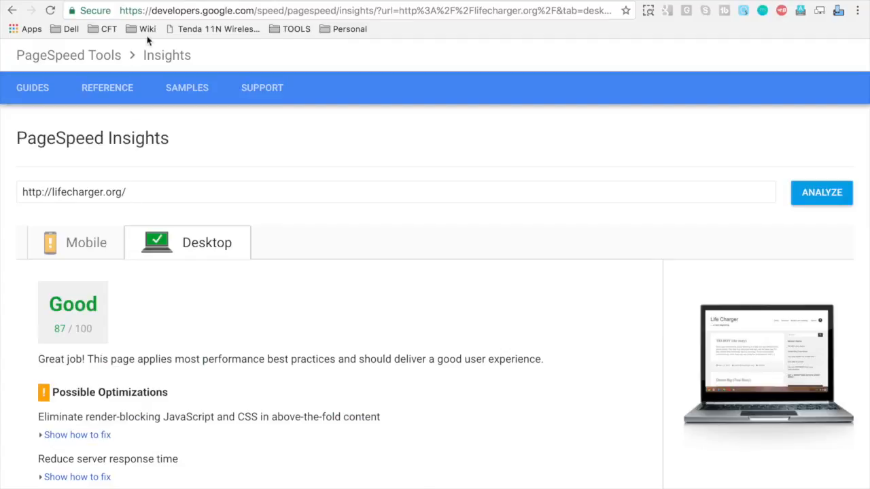